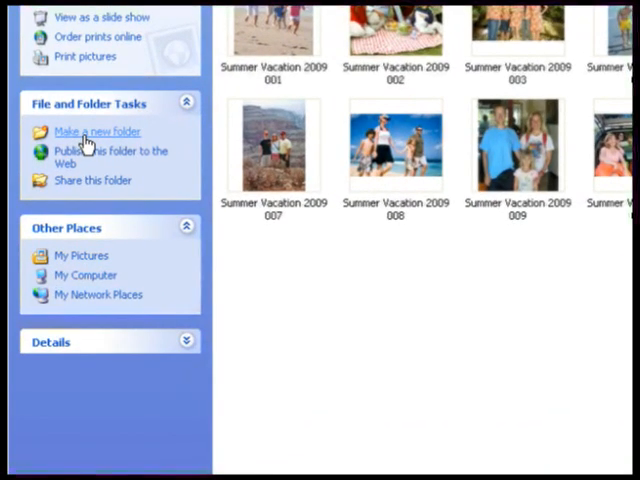
pyautogui.moveTo(96, 131)
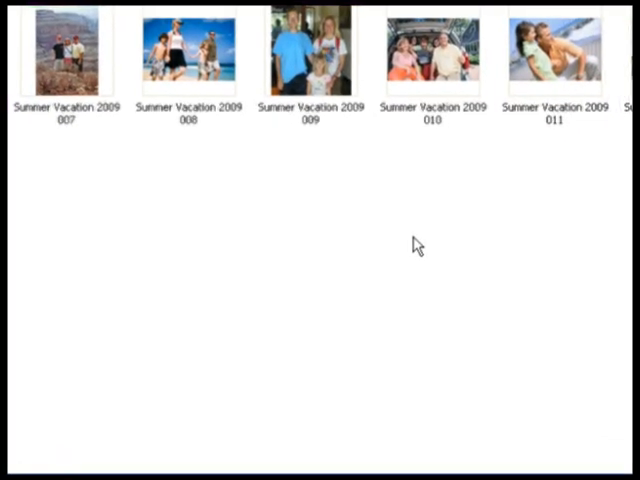
# Bring up the New item menu inside the Summer Vacation 2009 folder.
pyautogui.rightClick(418, 245)
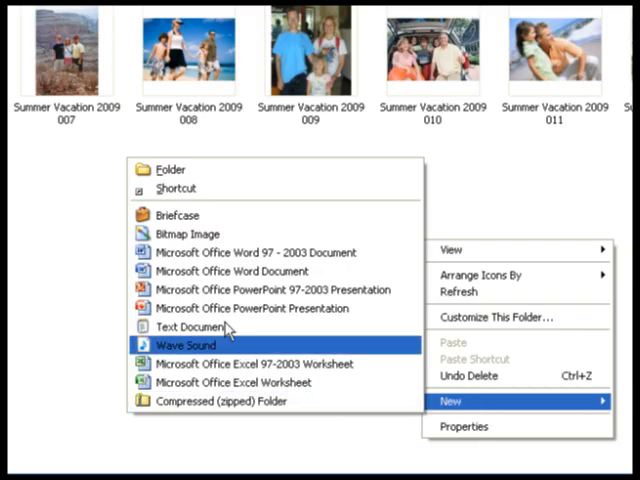
pyautogui.moveTo(170, 169)
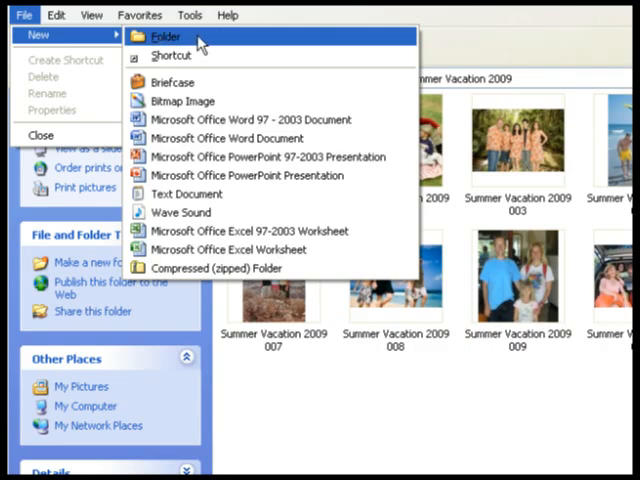
# Add a new folder named 'The Beach' among the vacation photos.
pyautogui.click(164, 36)
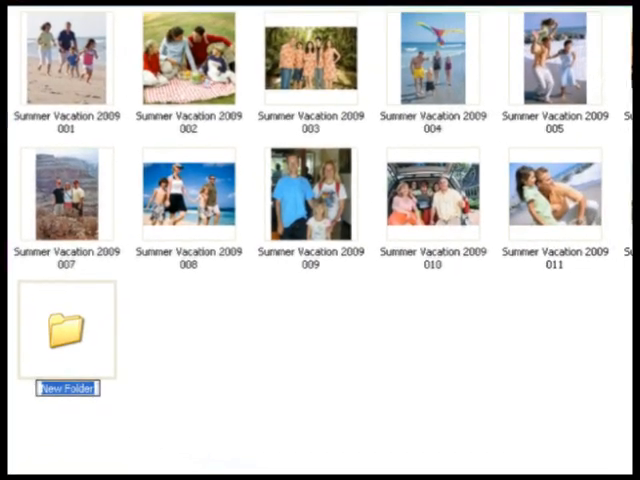
pyautogui.write('The Beach')
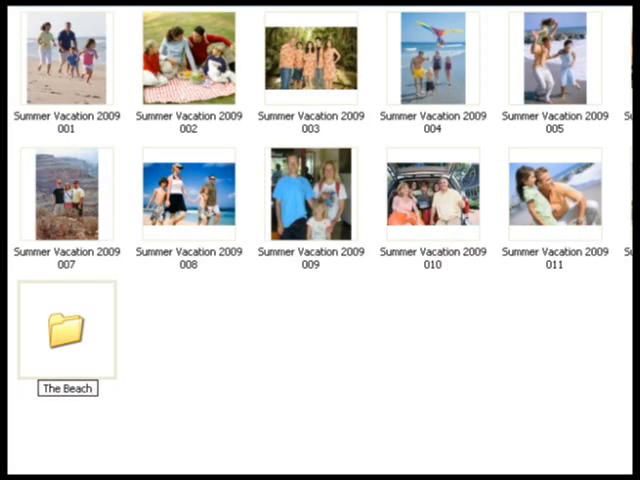
pyautogui.click(66, 335)
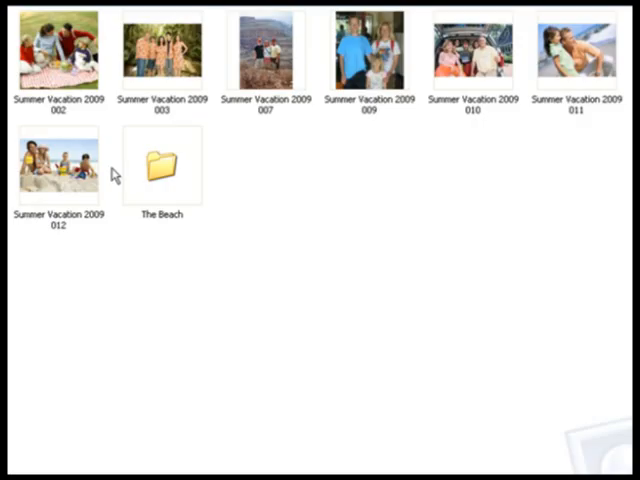
# Move more beach photos into The Beach and open that folder.
pyautogui.moveTo(57, 165); pyautogui.dragTo(160, 165)
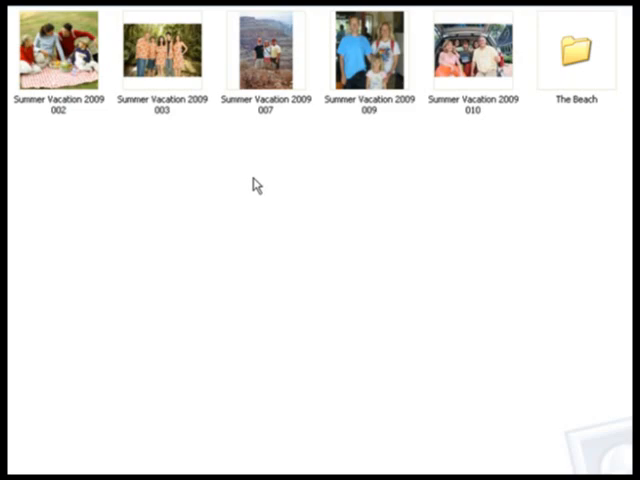
pyautogui.click(574, 48)
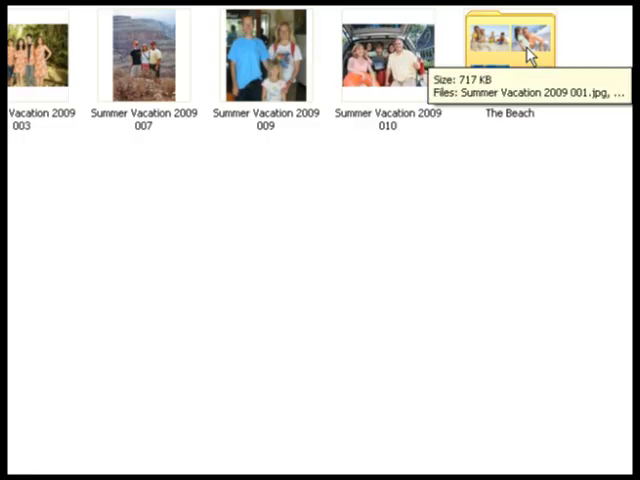
pyautogui.rightClick(516, 35)
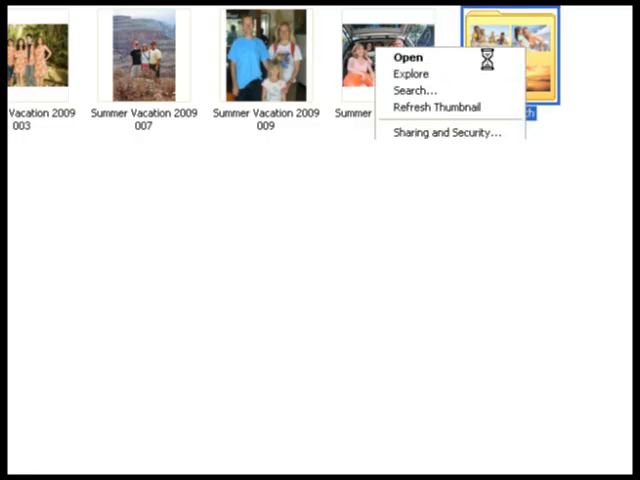
pyautogui.click(407, 57)
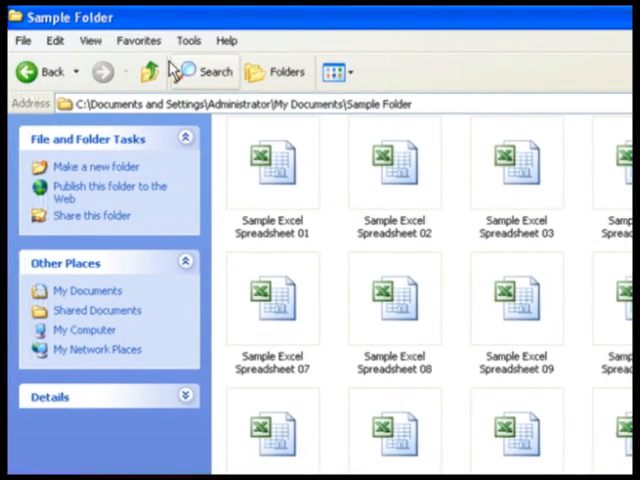
# Switch the Sample Folder to Details view with file name and type columns.
pyautogui.click(90, 40)
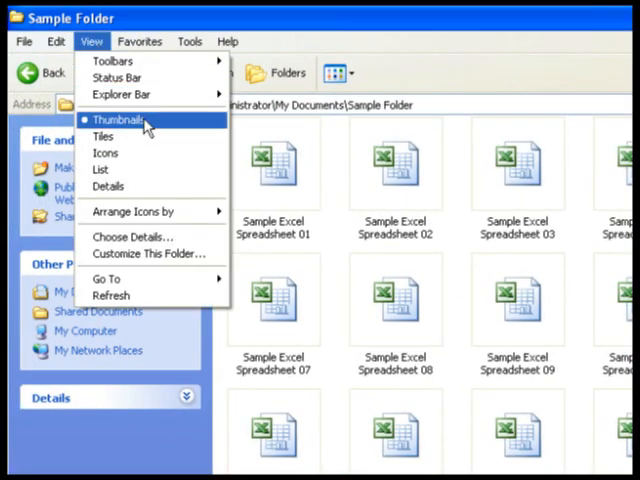
pyautogui.moveTo(108, 187)
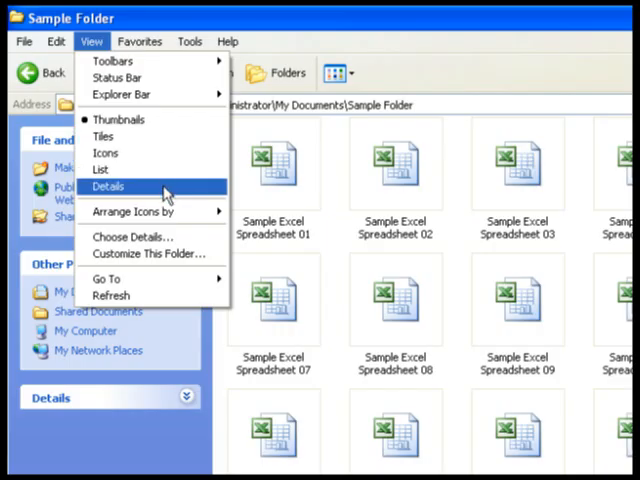
pyautogui.click(108, 186)
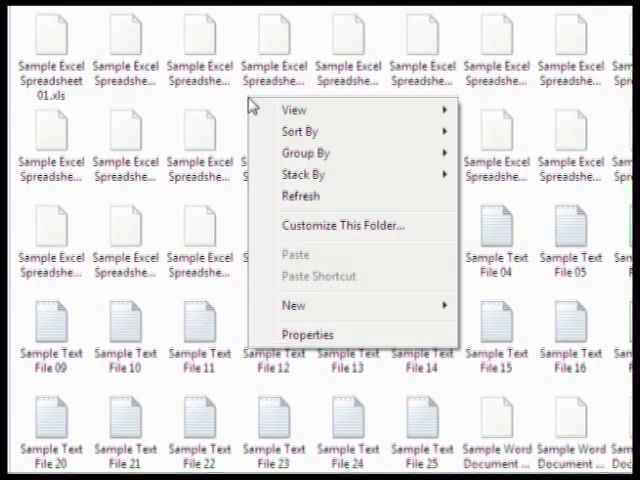
pyautogui.moveTo(294, 110)
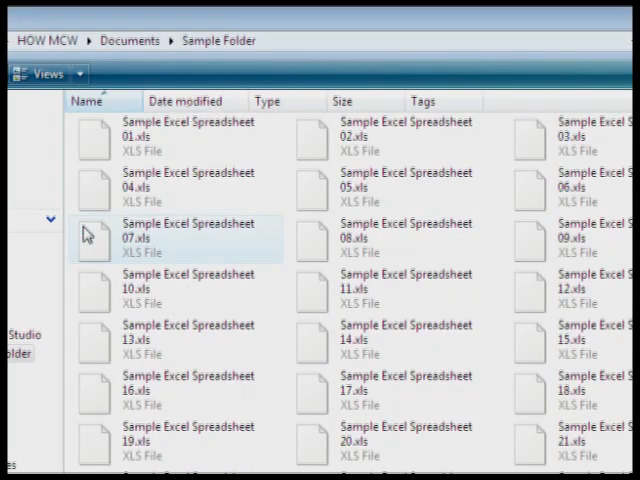
# Cycle the Sample Folder through Tiles and Icons views, ending in List view.
pyautogui.click(92, 41)
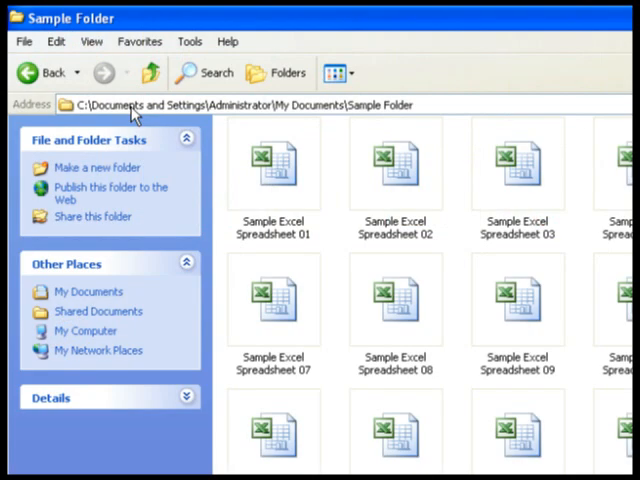
pyautogui.click(91, 41)
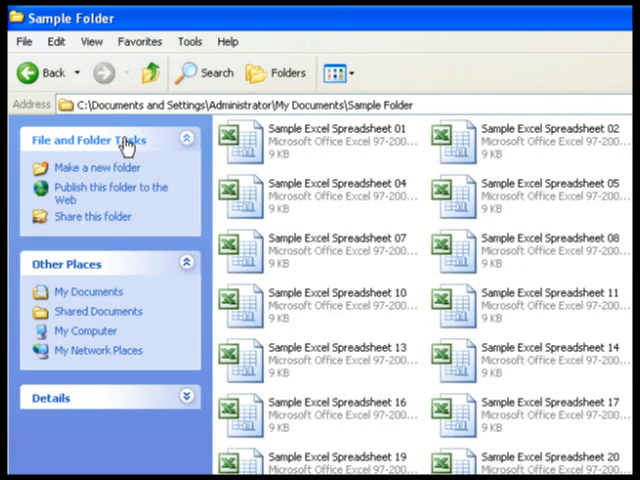
pyautogui.click(91, 41)
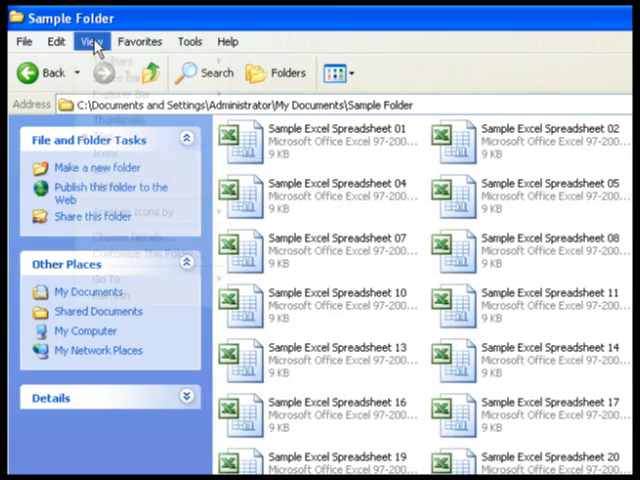
pyautogui.click(91, 41)
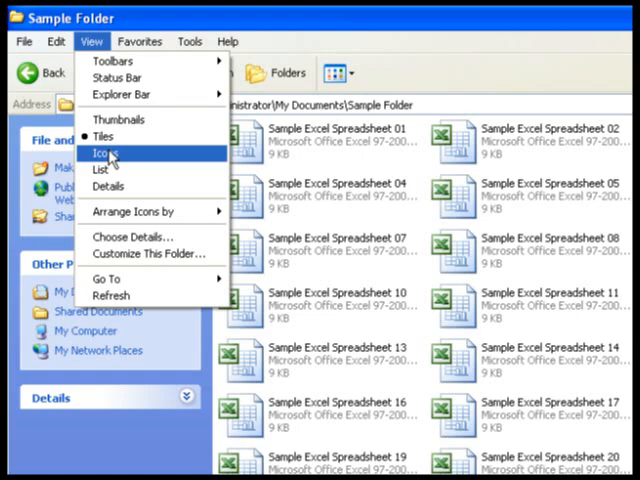
pyautogui.click(104, 152)
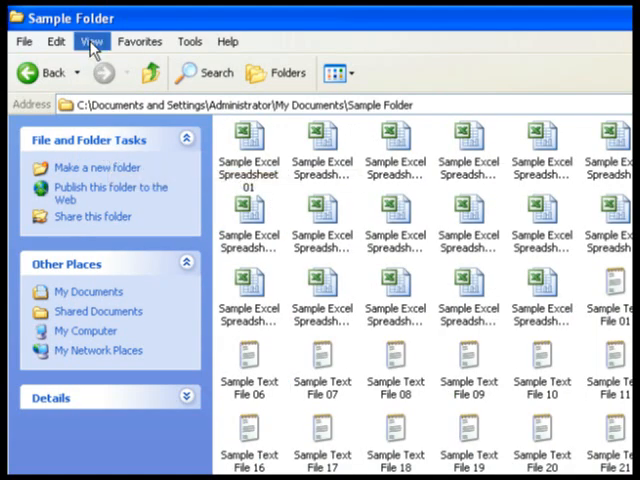
pyautogui.click(91, 41)
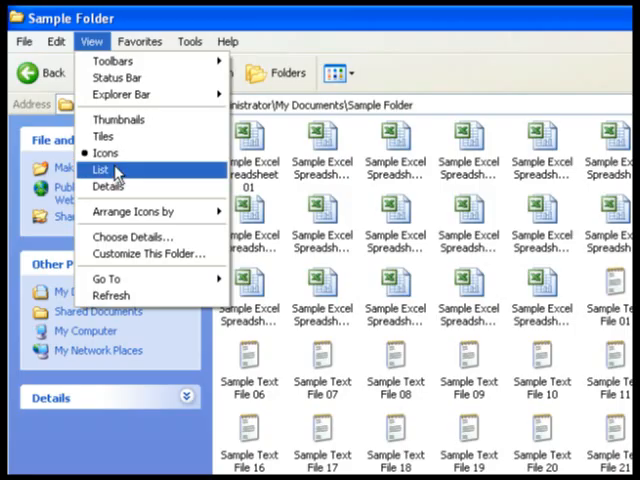
pyautogui.click(100, 169)
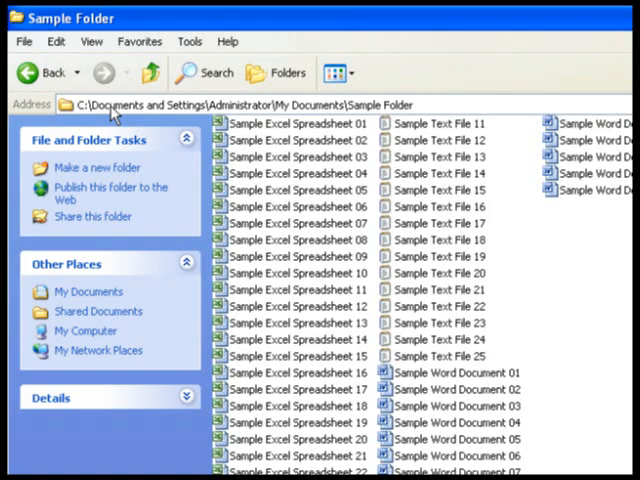
pyautogui.moveTo(91, 41)
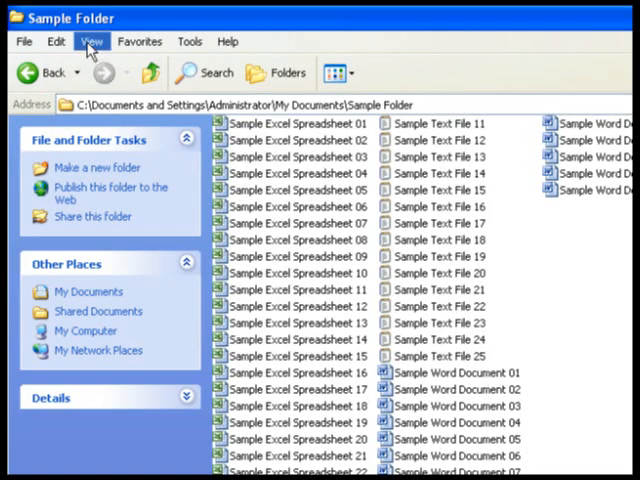
# Switch the Sample Folder to Details view and sort files by the Size column.
pyautogui.click(91, 41)
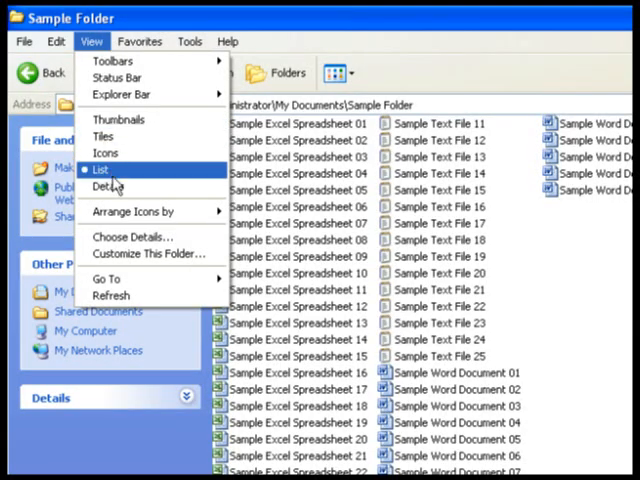
pyautogui.click(106, 185)
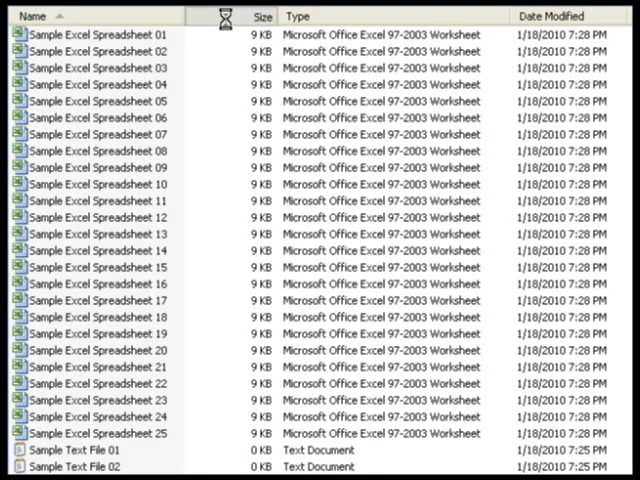
pyautogui.click(248, 16)
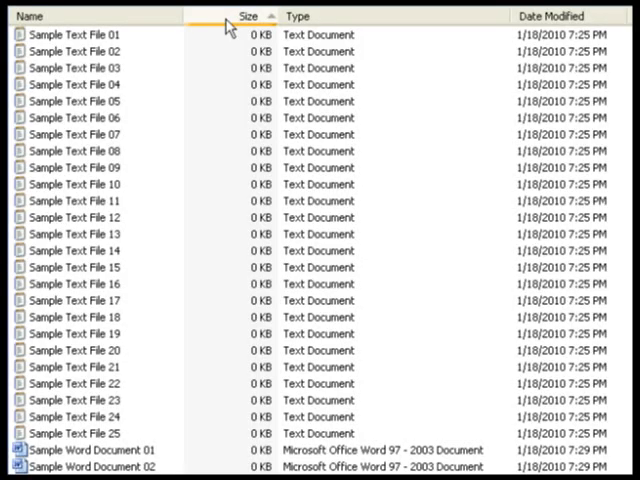